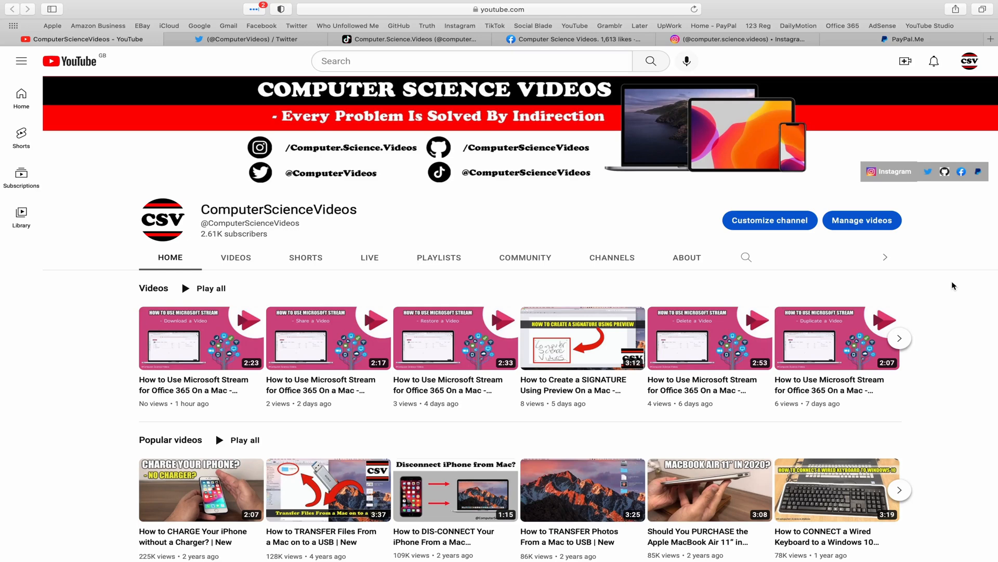
mouse_move(944, 270)
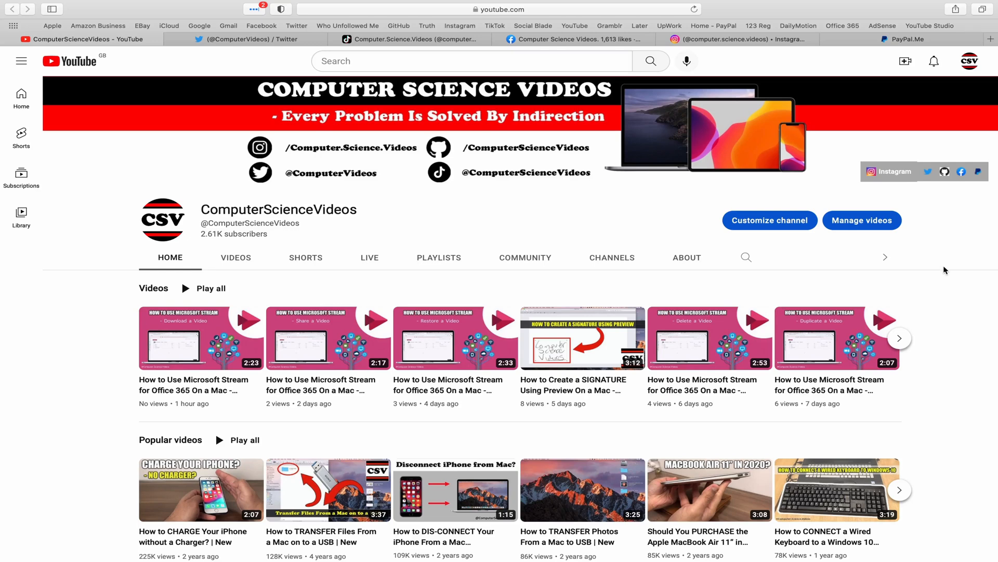
Step: Flip through the Twitter, TikTok, Facebook and Instagram profile tabs, then hide Safari
click(233, 39)
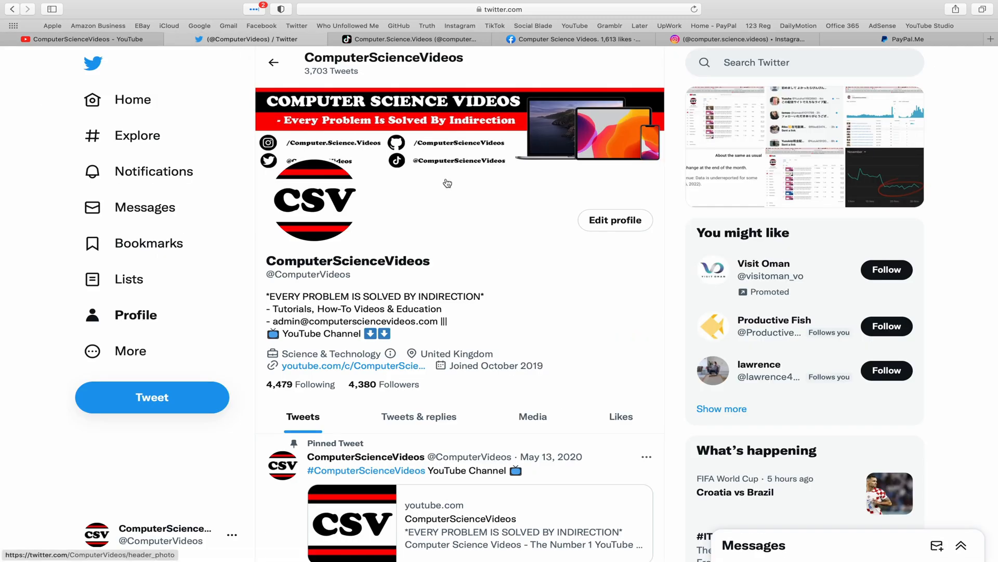
mouse_move(615, 219)
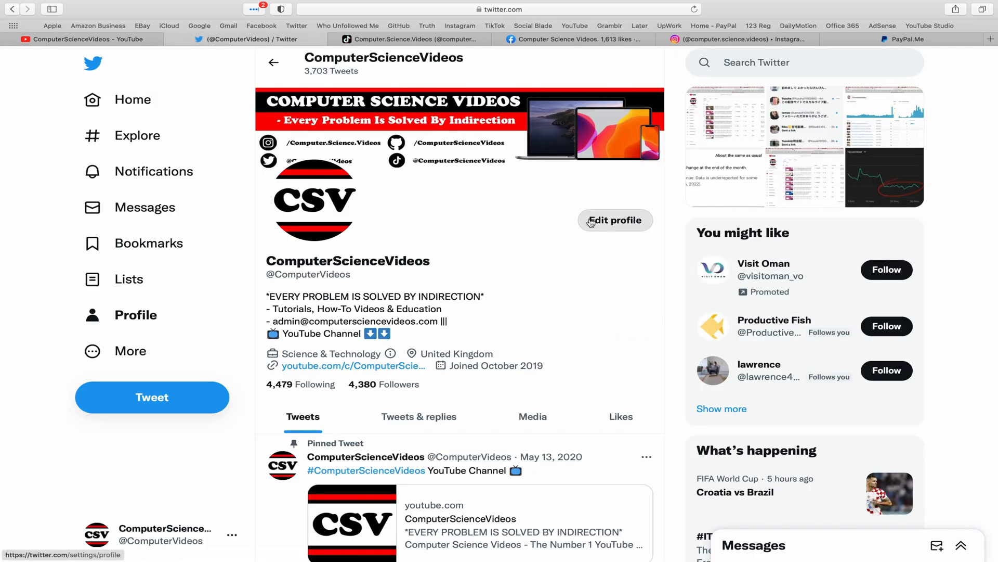
mouse_move(414, 39)
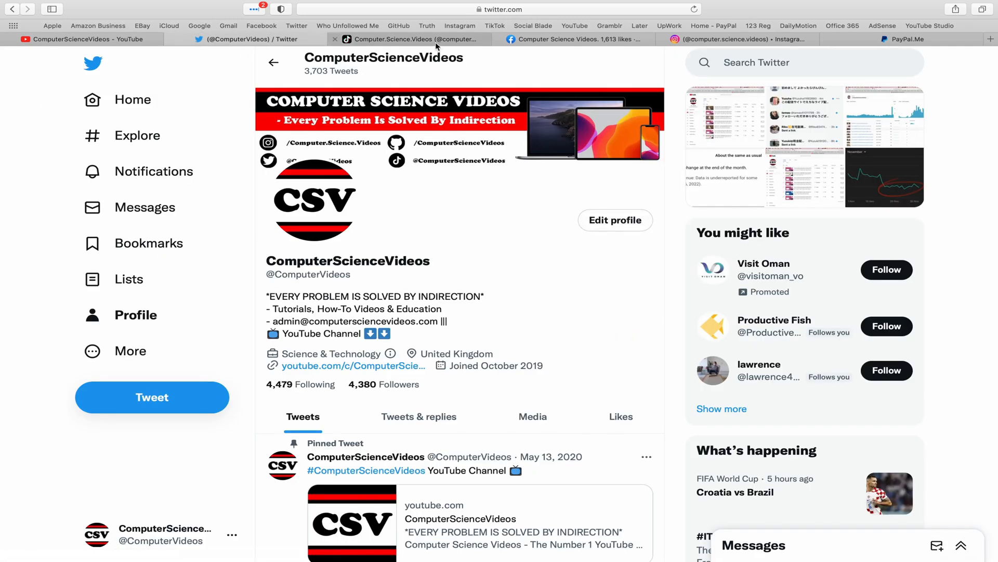
click(415, 39)
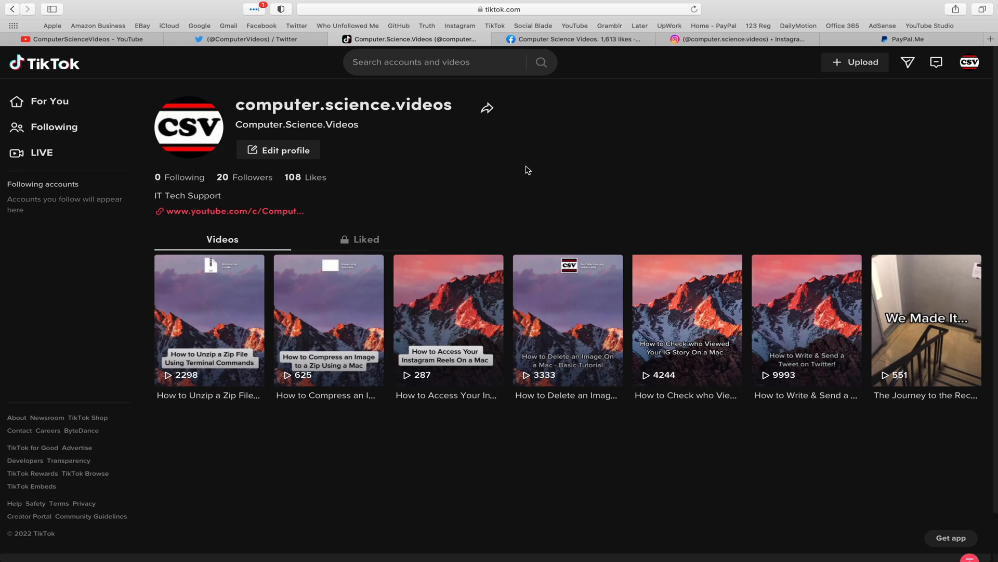
click(571, 39)
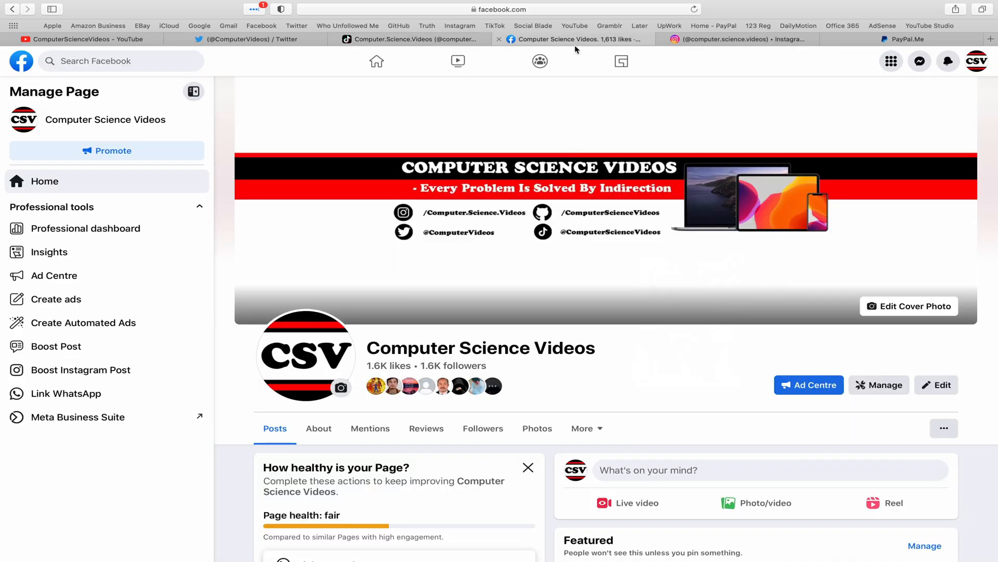
mouse_move(673, 253)
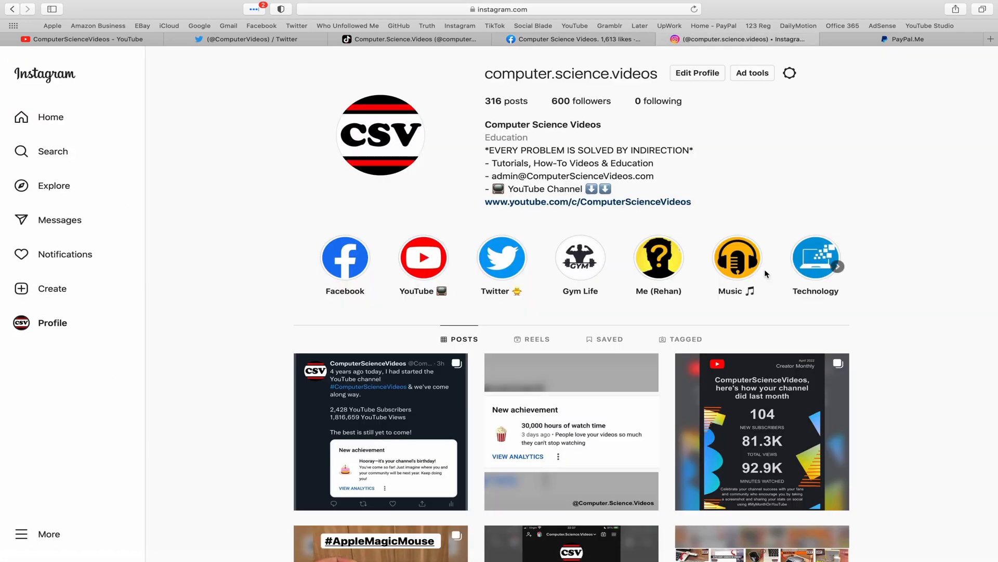
mouse_move(941, 39)
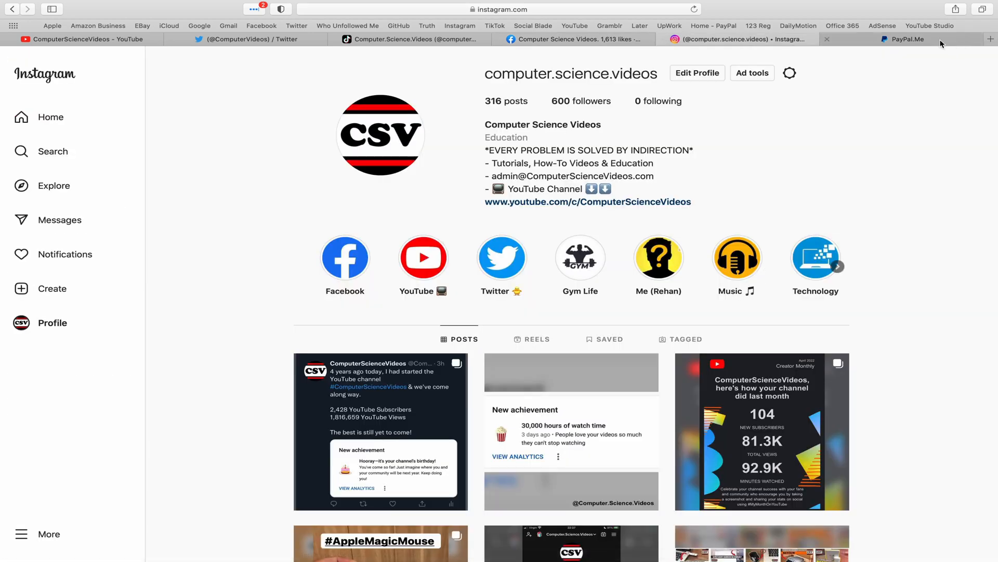
click(906, 39)
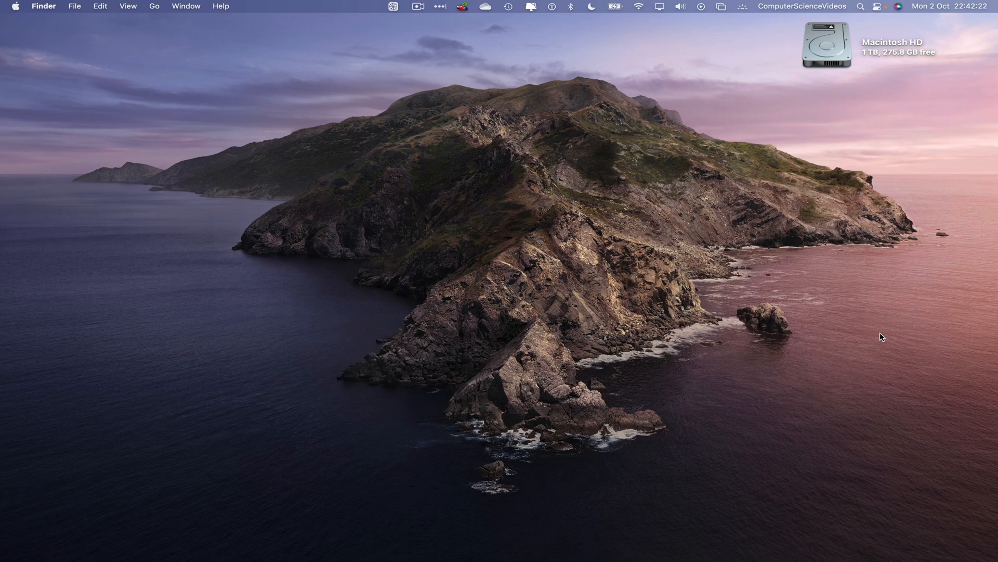
mouse_move(453, 543)
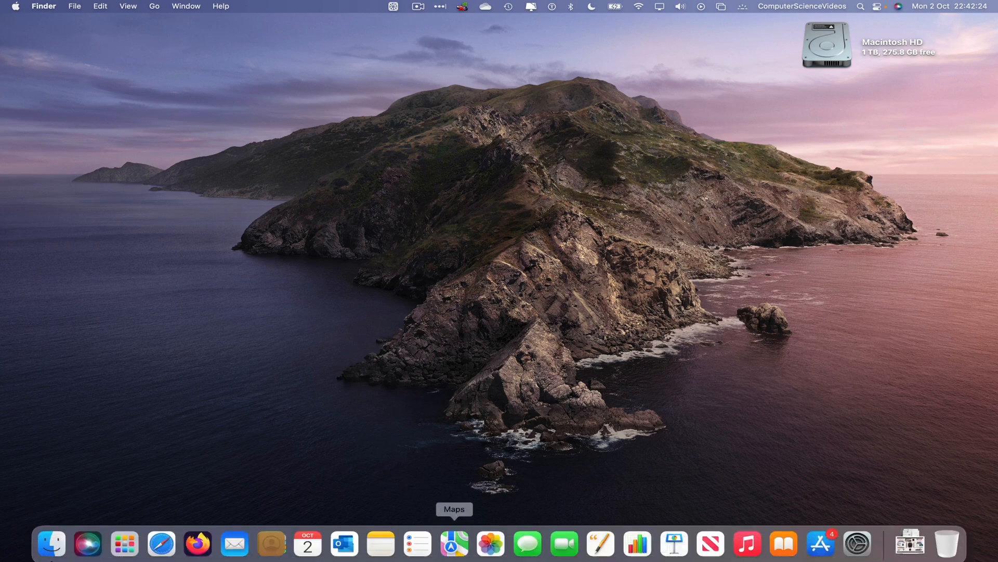
Step: Search Launchpad for 'out' to find and launch Microsoft Outlook
click(124, 543)
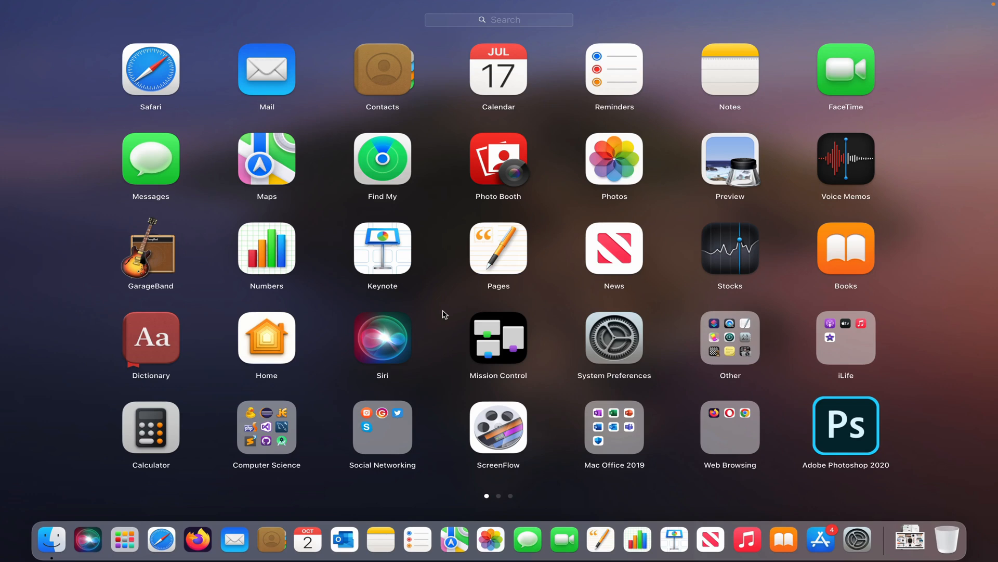
text(out)
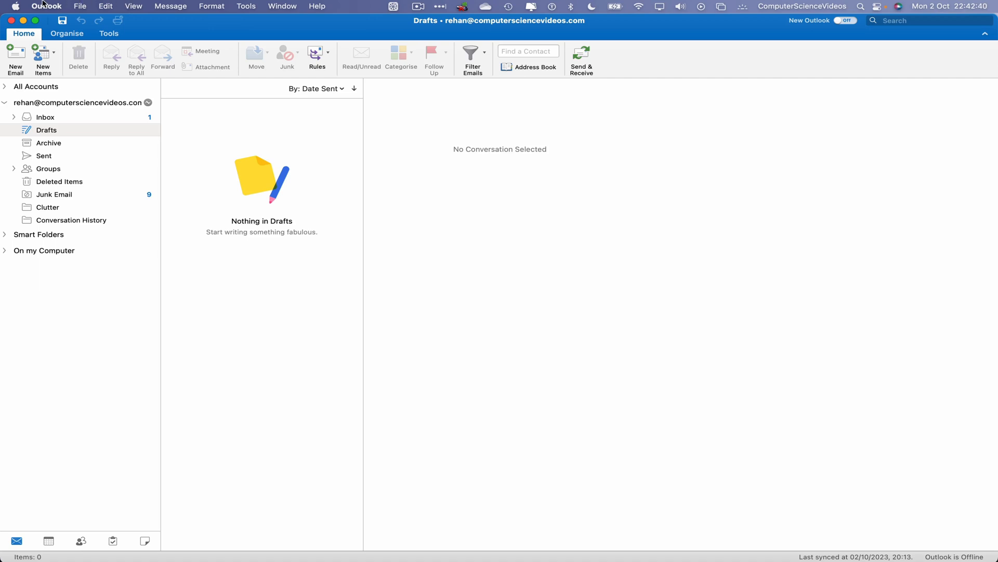
Step: Open Outlook Preferences and go to the Accounts settings
click(47, 6)
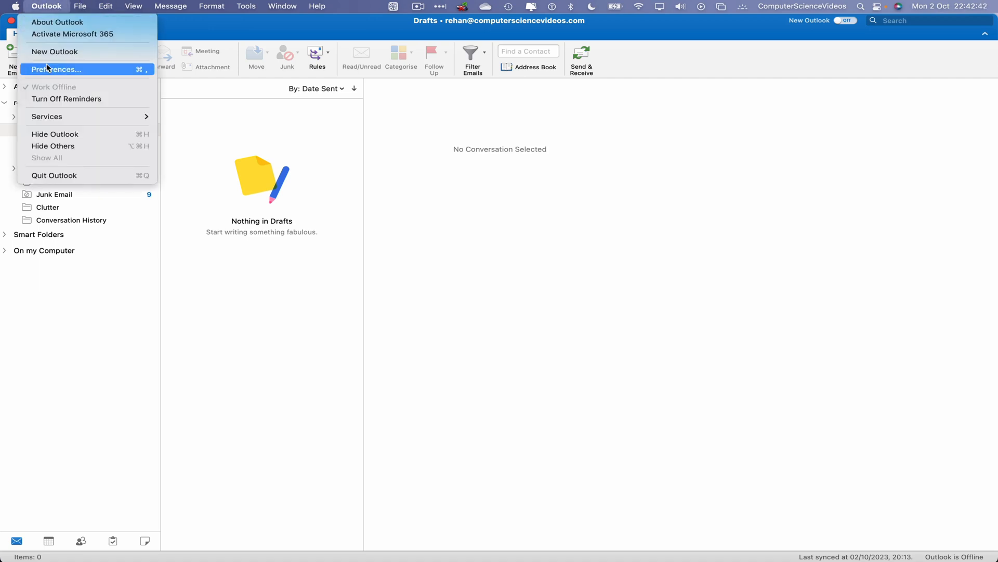
click(56, 69)
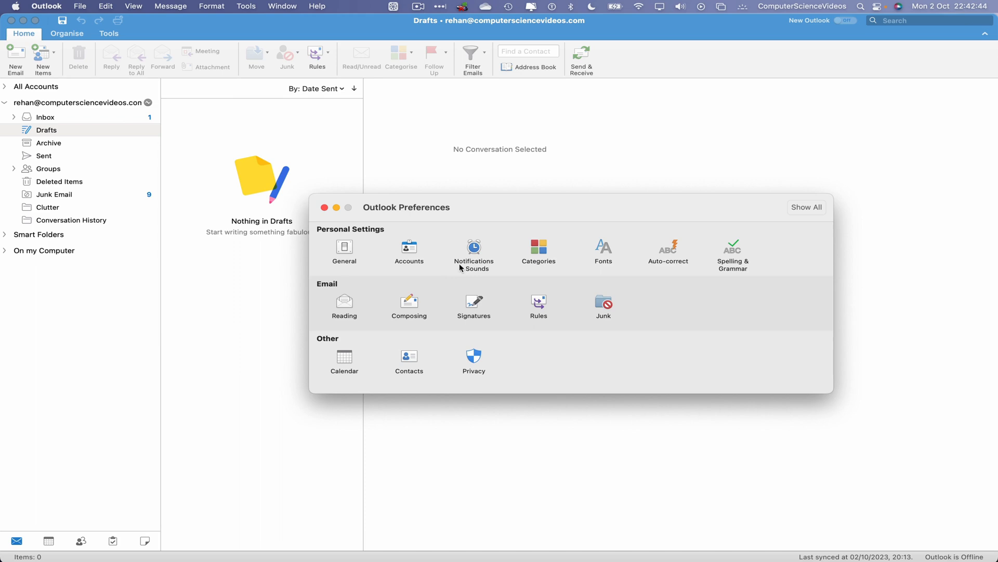
click(409, 252)
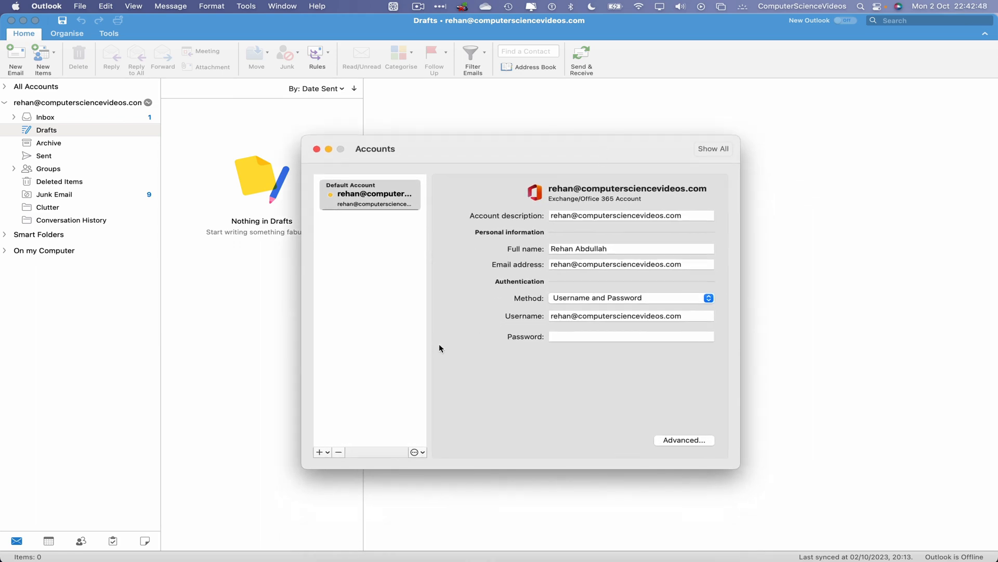
mouse_move(365, 428)
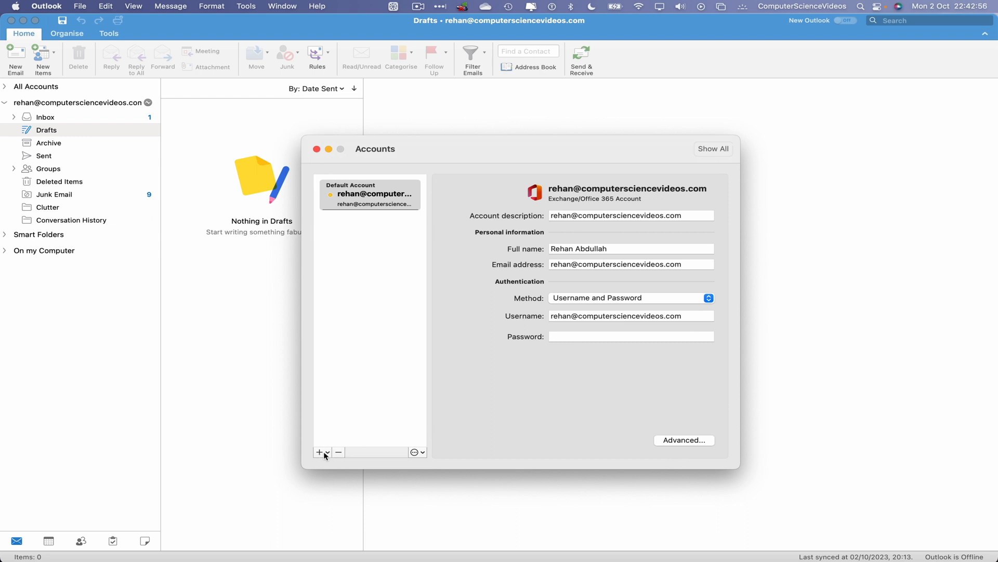
Step: Choose Add an Account, go online and activate to reach the Microsoft sign-in
click(320, 451)
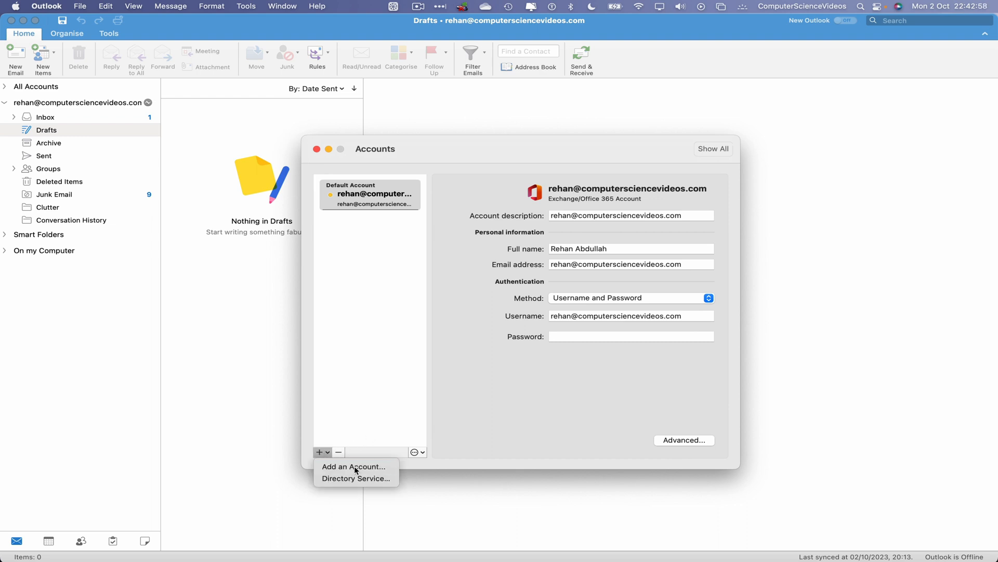
click(353, 466)
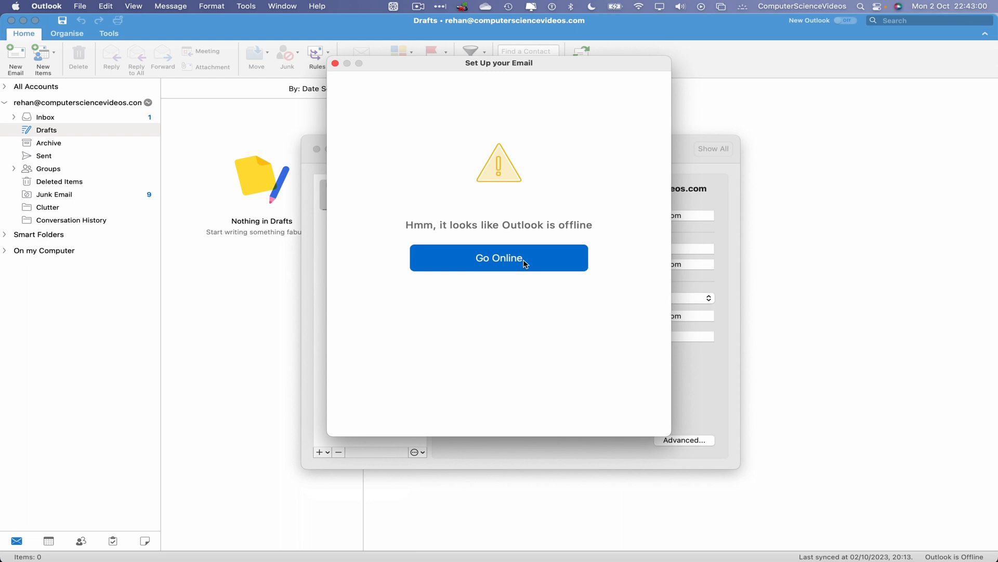
click(499, 258)
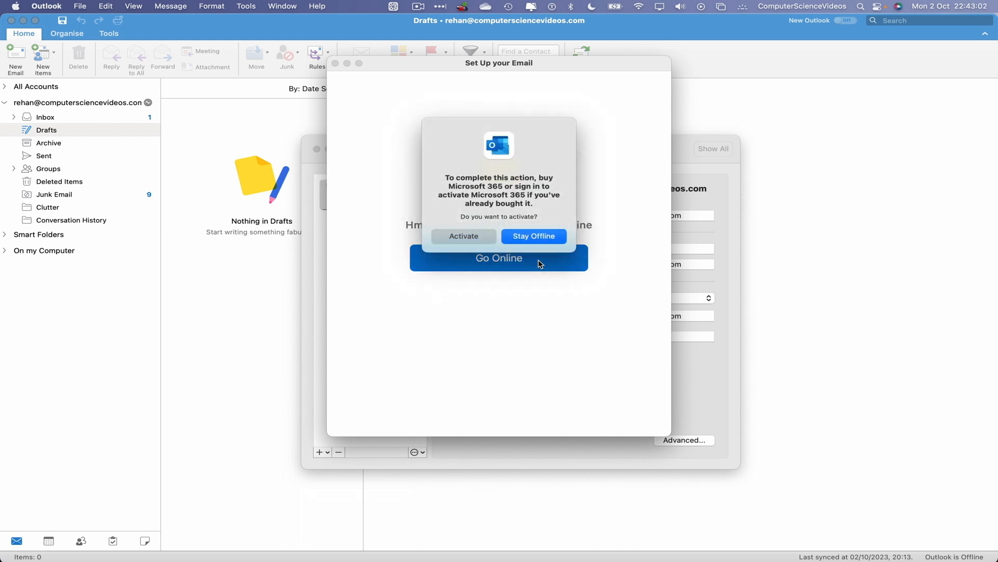
click(463, 236)
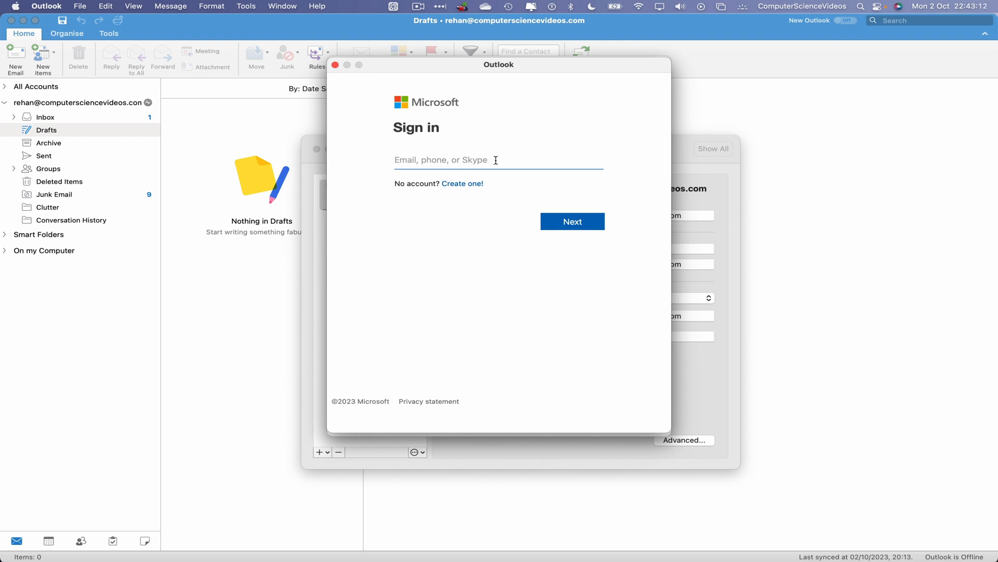
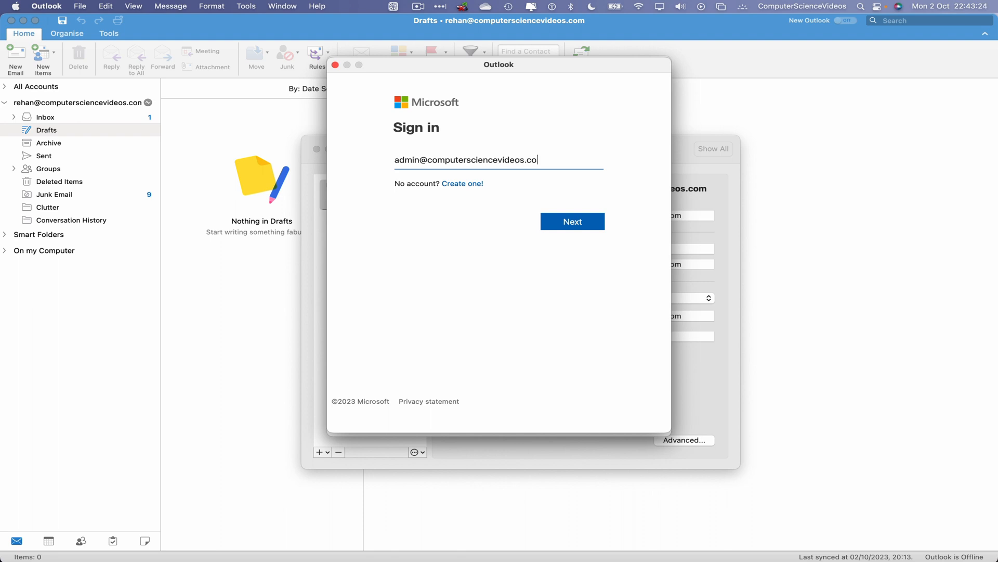
click(571, 221)
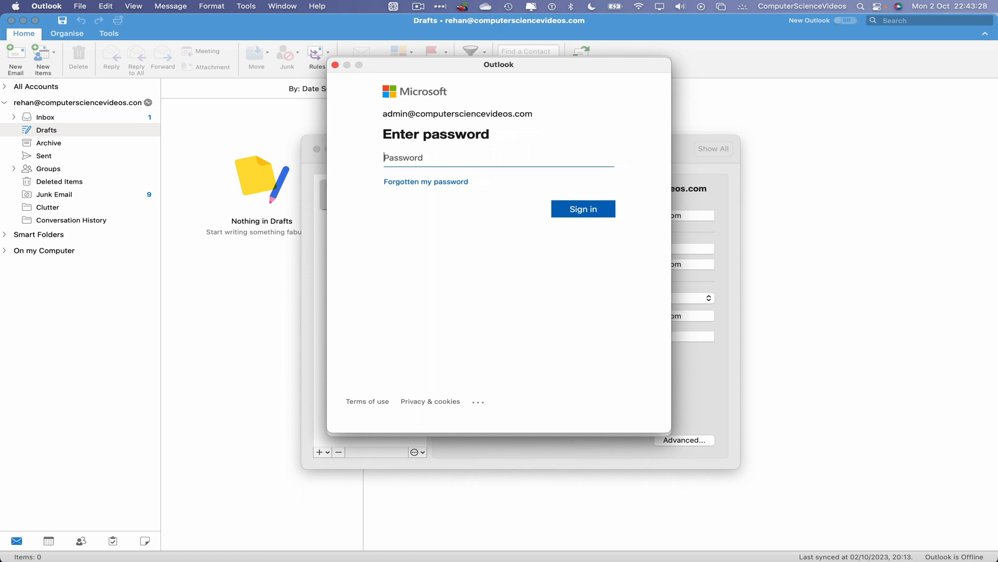
text(•••)
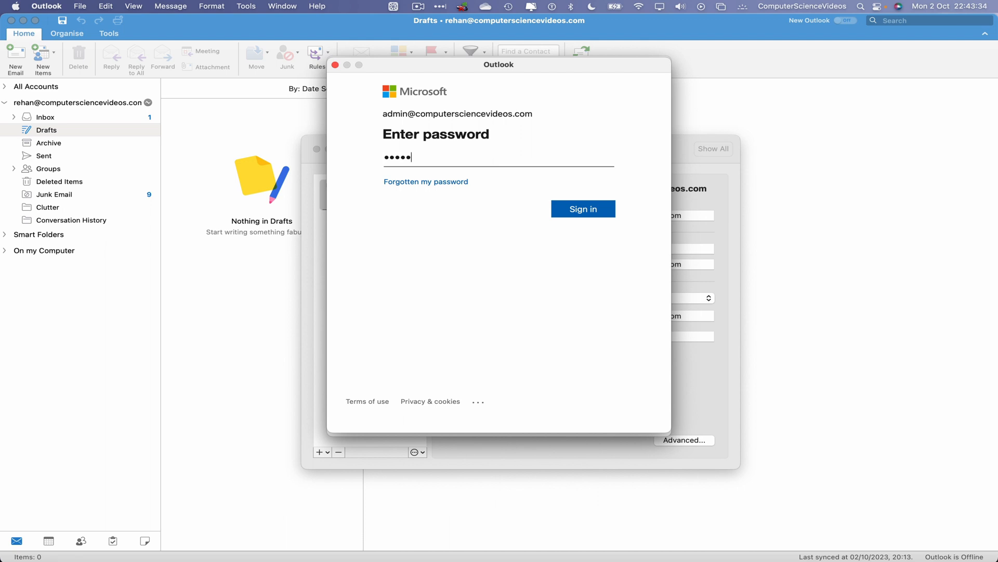
text(••)
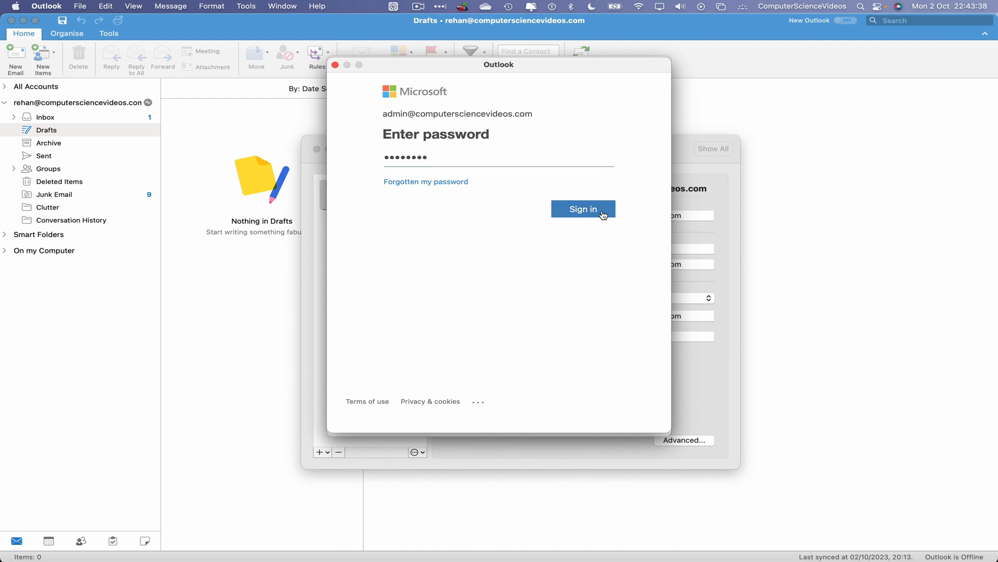
click(583, 209)
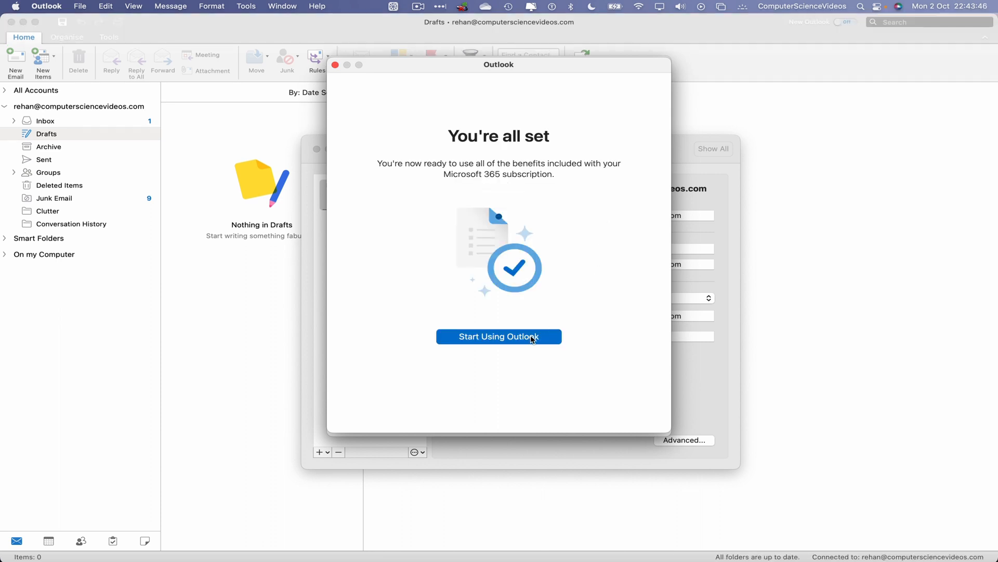
click(499, 336)
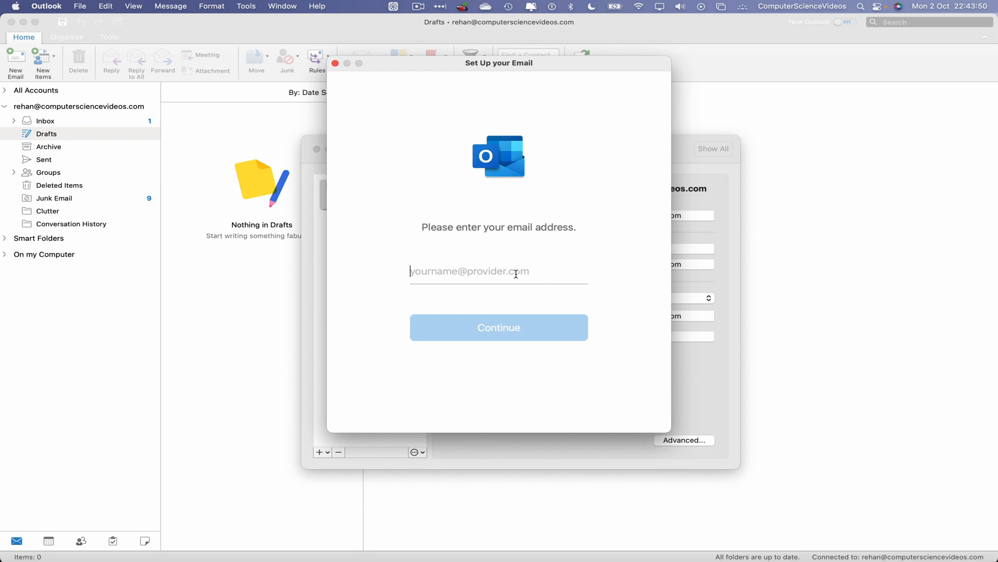
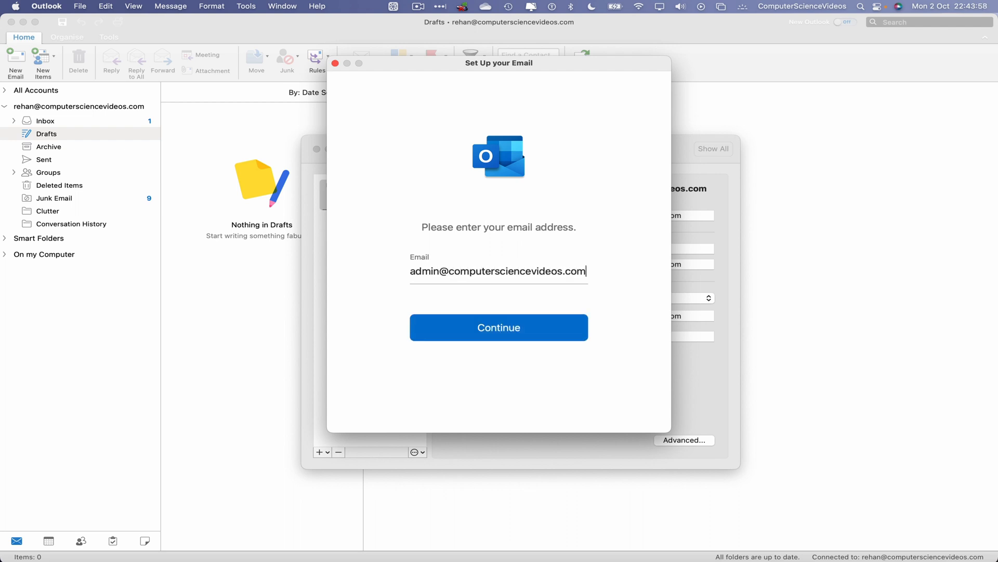
click(499, 326)
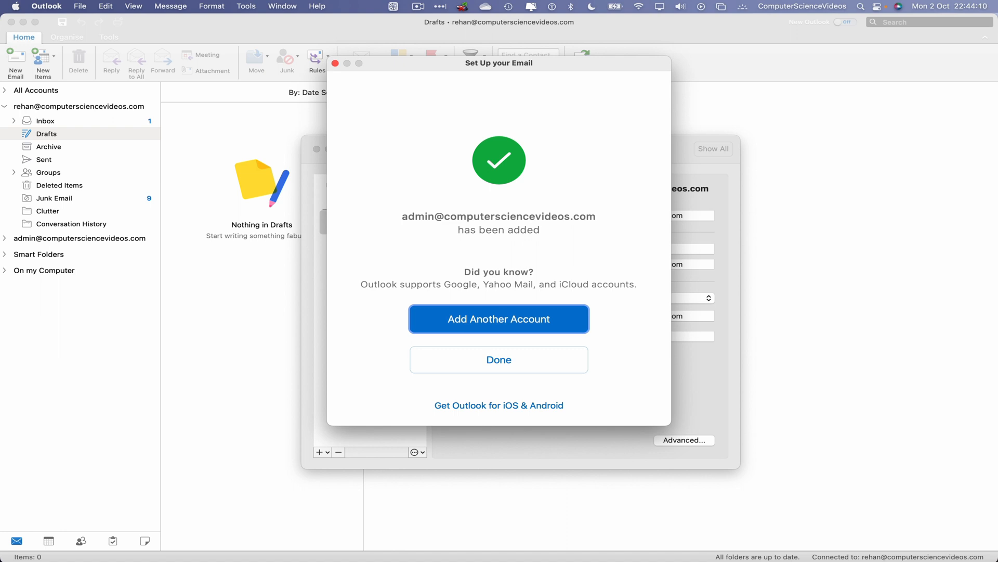
click(499, 359)
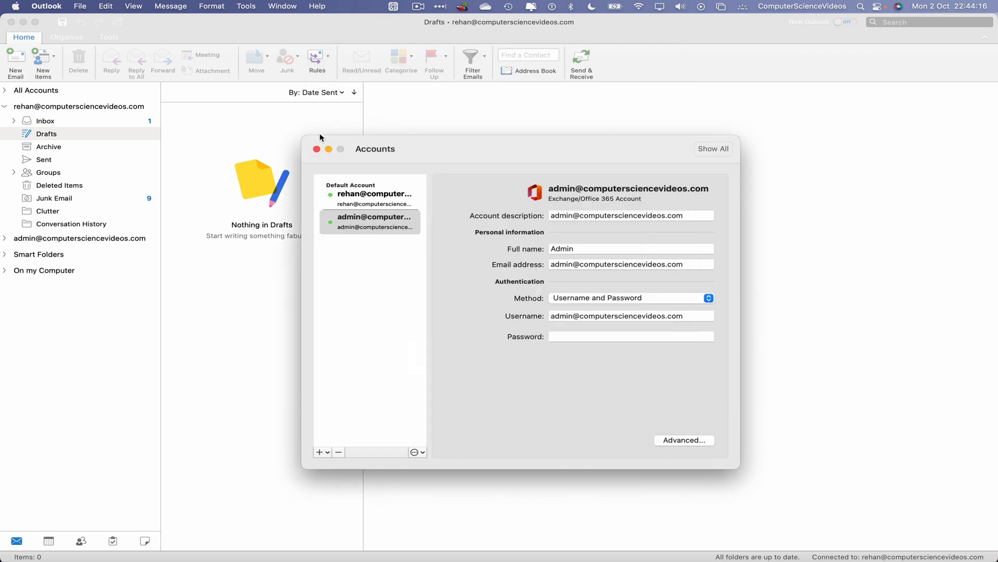
mouse_move(318, 153)
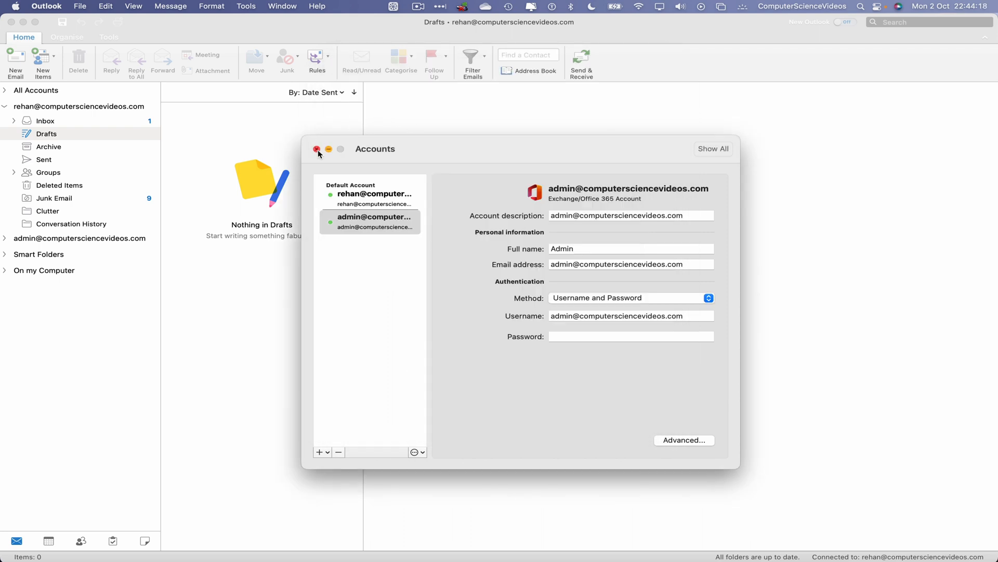
Step: Close Accounts, expand the admin account's sidebar folders, and quit Outlook
click(318, 150)
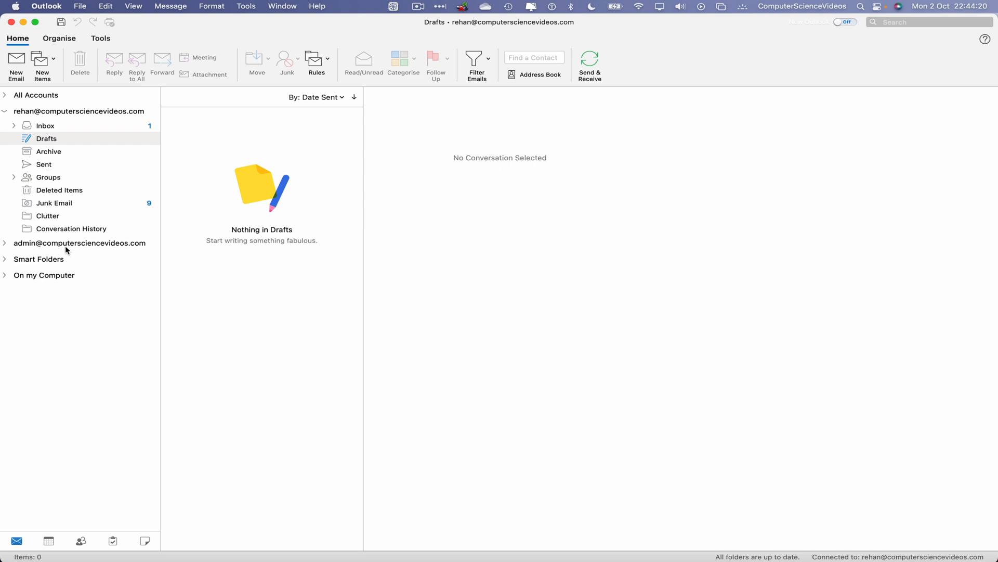
click(5, 243)
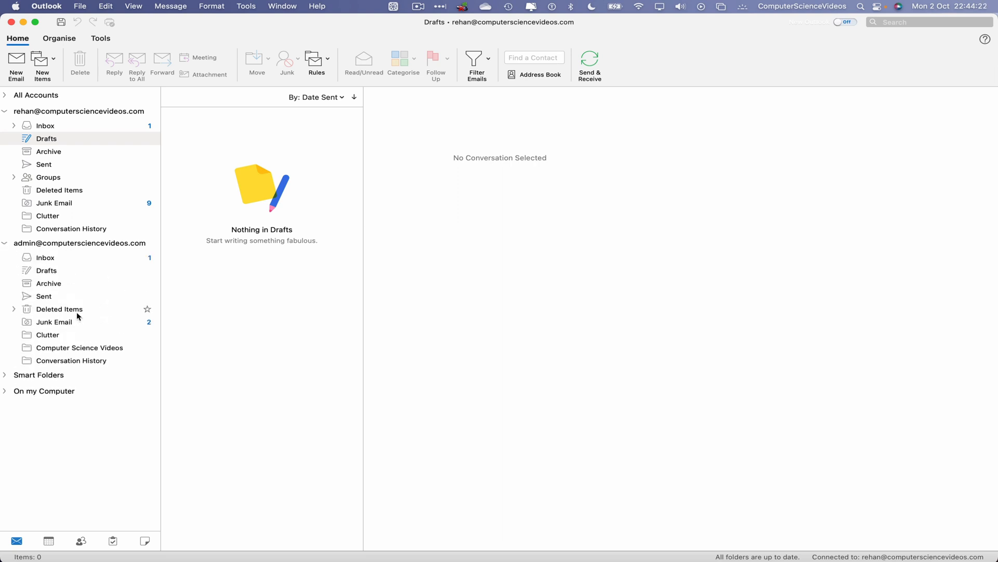
mouse_move(71, 269)
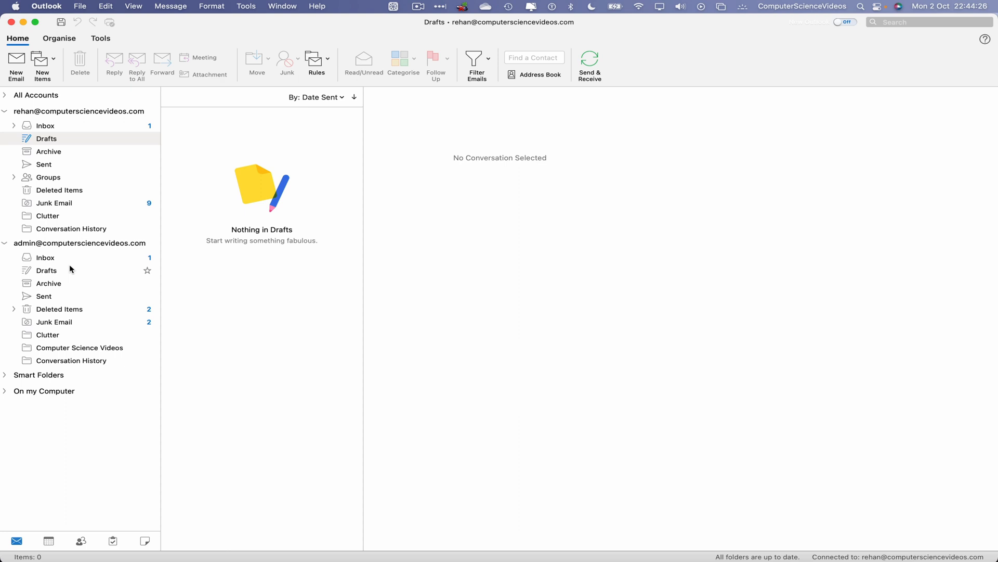
mouse_move(60, 5)
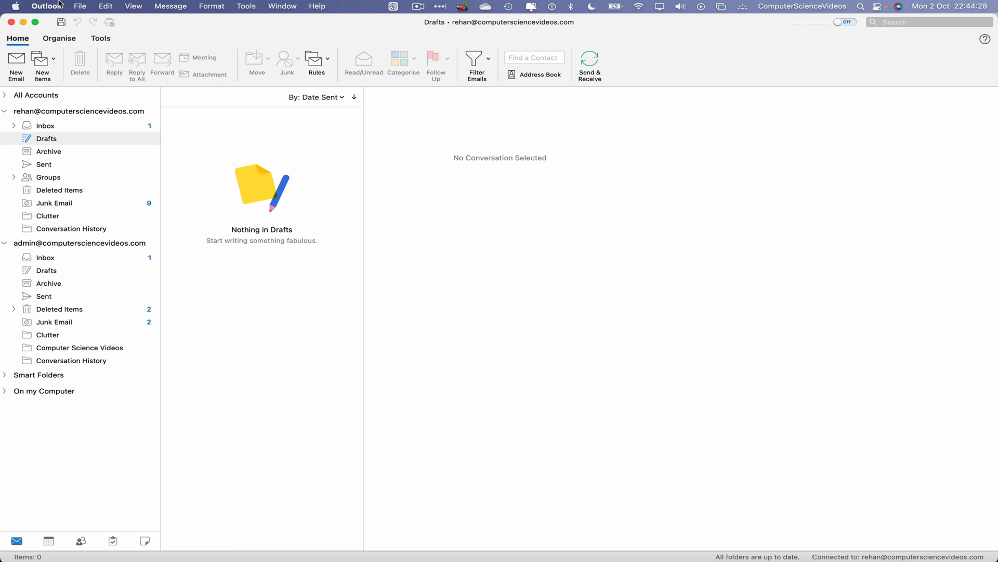
click(46, 6)
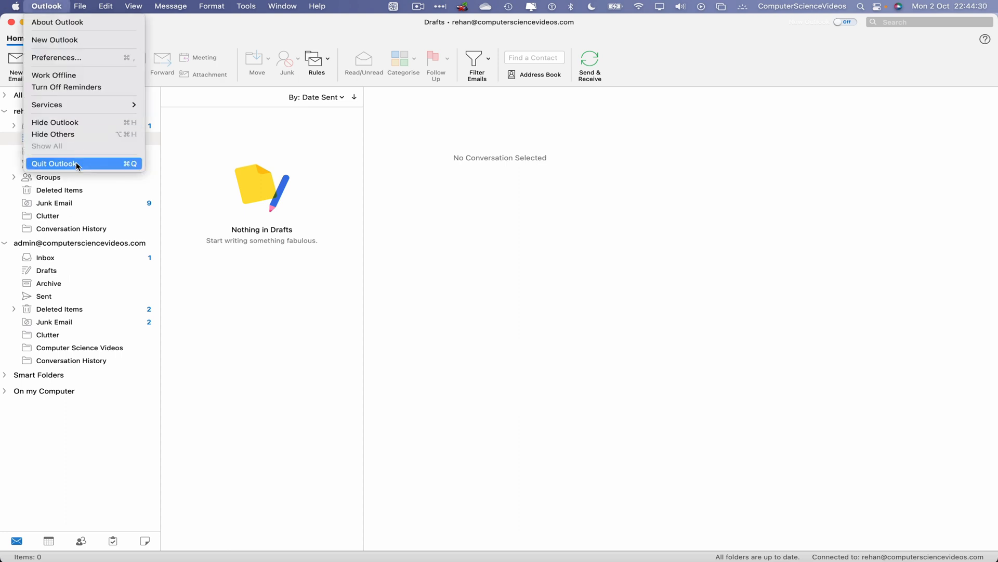
click(54, 164)
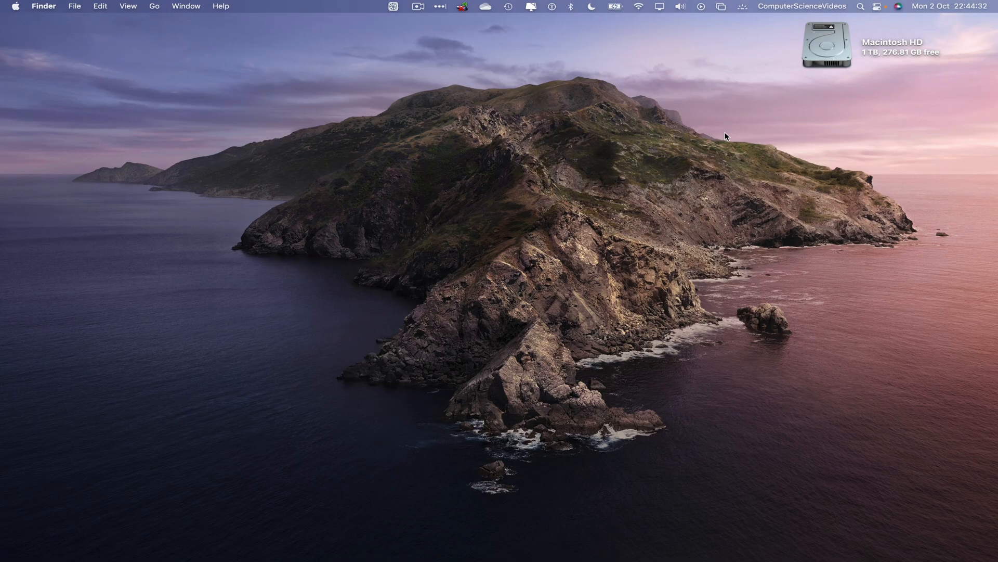